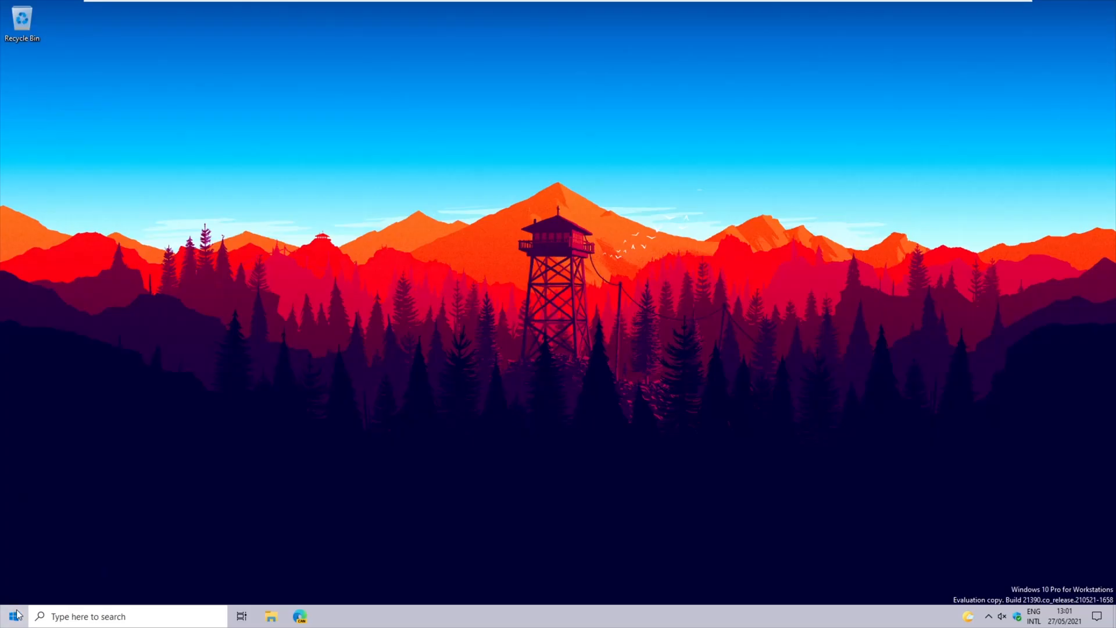
Step: Check About: Windows 10 Pro for Workstations, OS build 19043.985, then close Settings
click(298, 616)
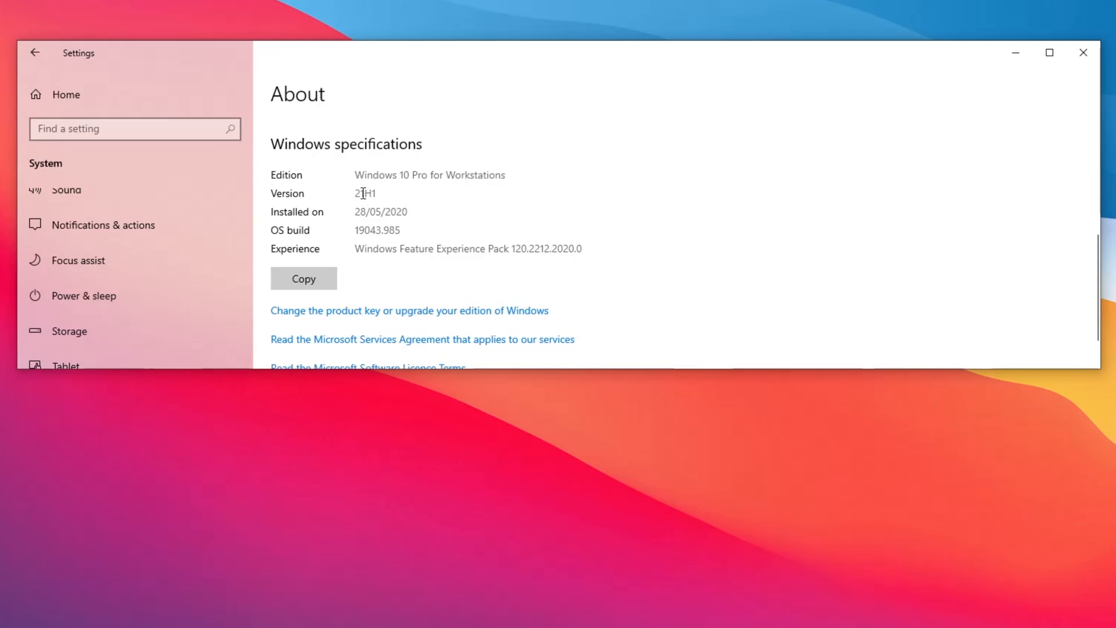
click(1082, 52)
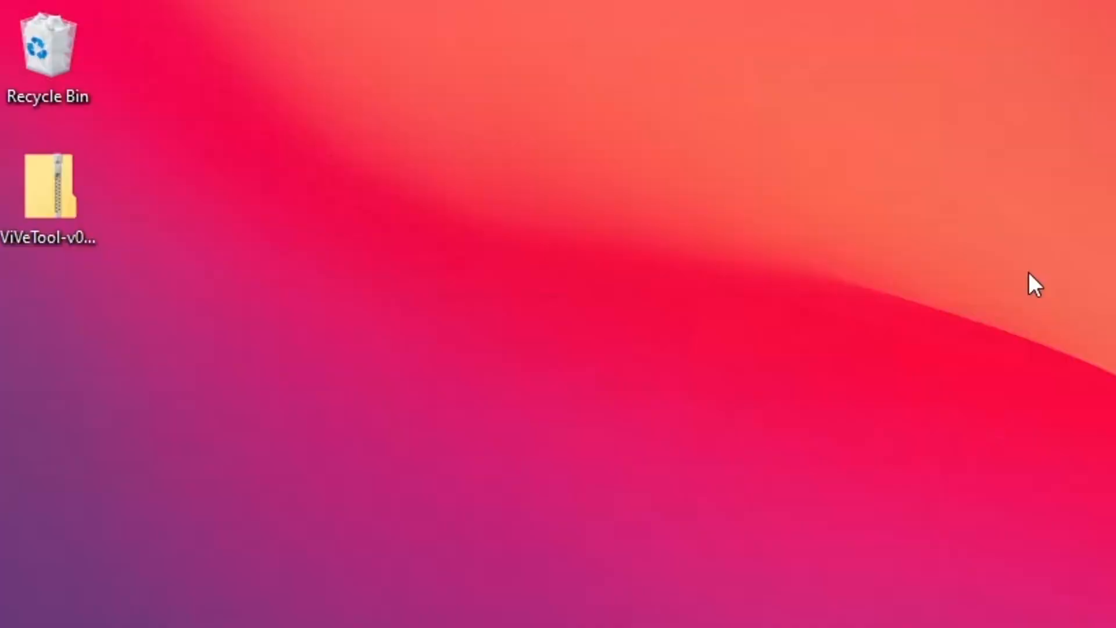
Step: Extract All on ViVeTool-v0.2.1.zip from its desktop context menu
right_click(48, 187)
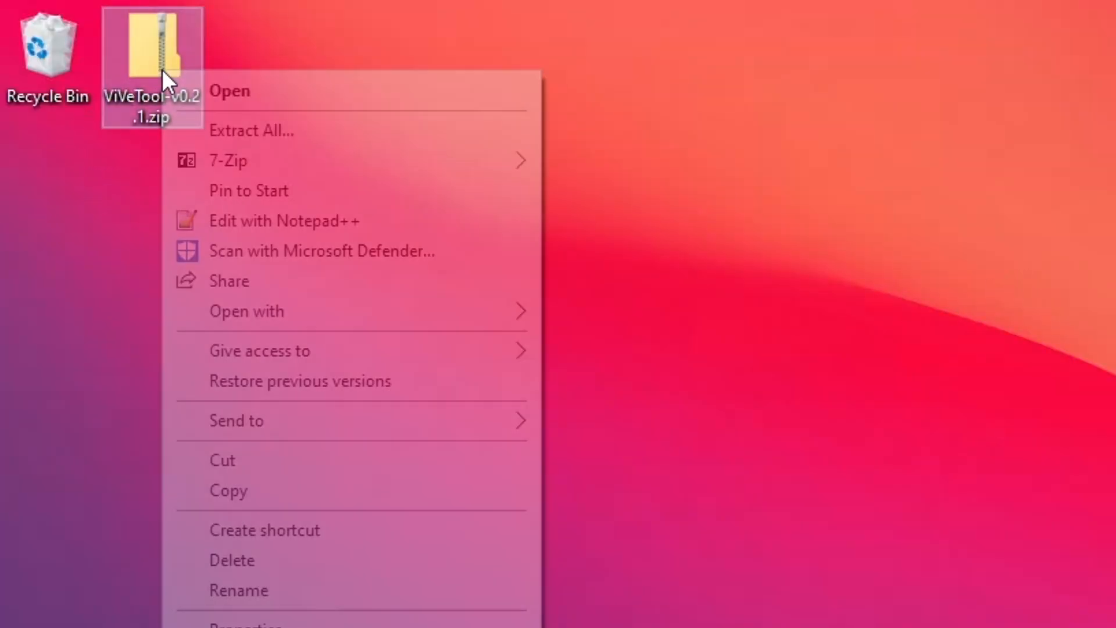
click(251, 130)
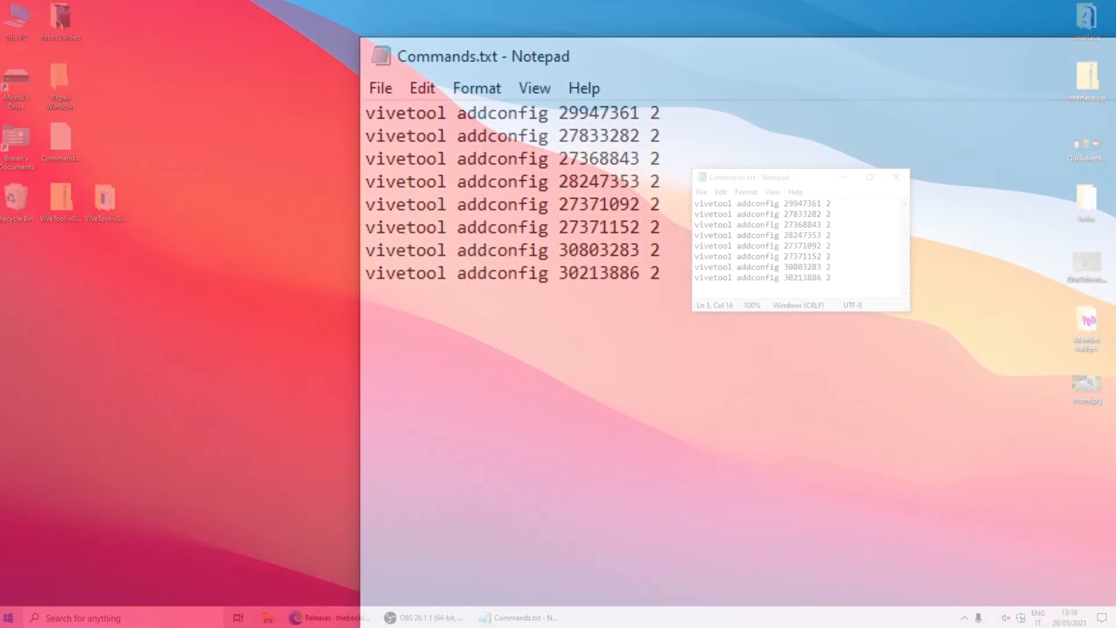
Step: View the eight vivetool addconfig commands in Commands.txt in Notepad
click(10, 618)
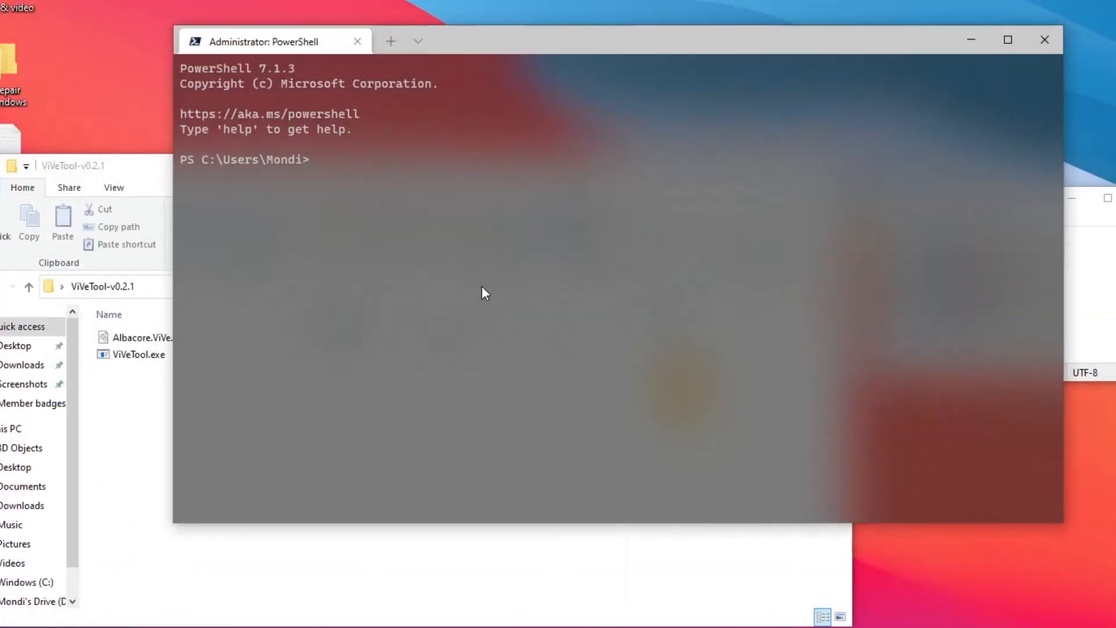
Step: cd to C:\Users\Mondi\Desktop\ViVeTool-v0.2.1 and run the addconfig commands, e.g. '.\vivetool addconfig 29947361 2'
text(cd)
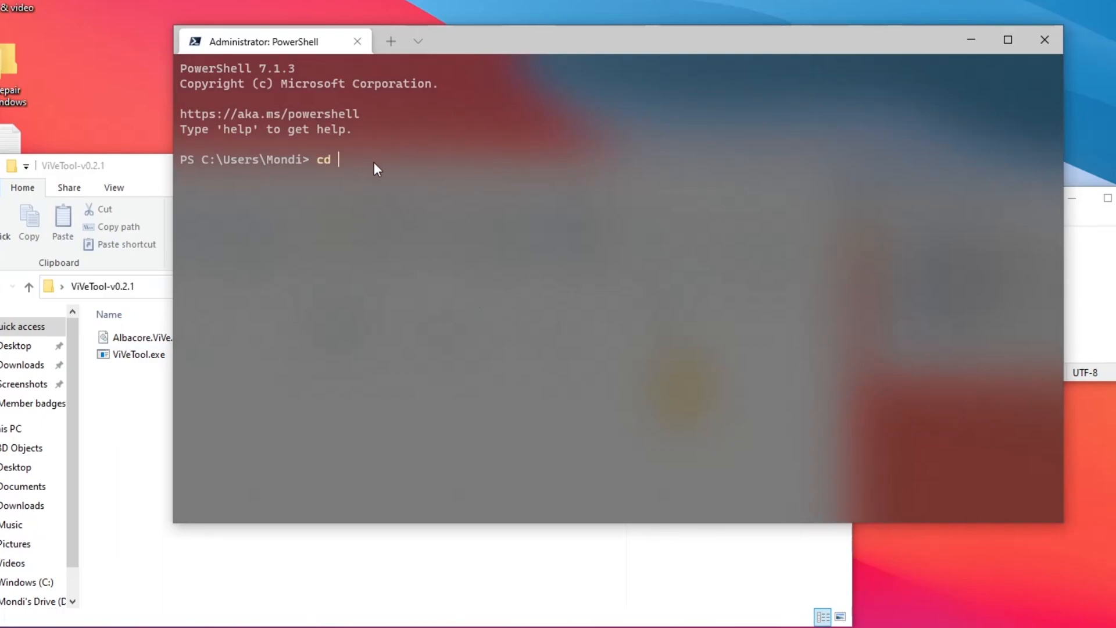
text(C:\Users\Mondi\Desktop\ViVeTool-v0.2.1)
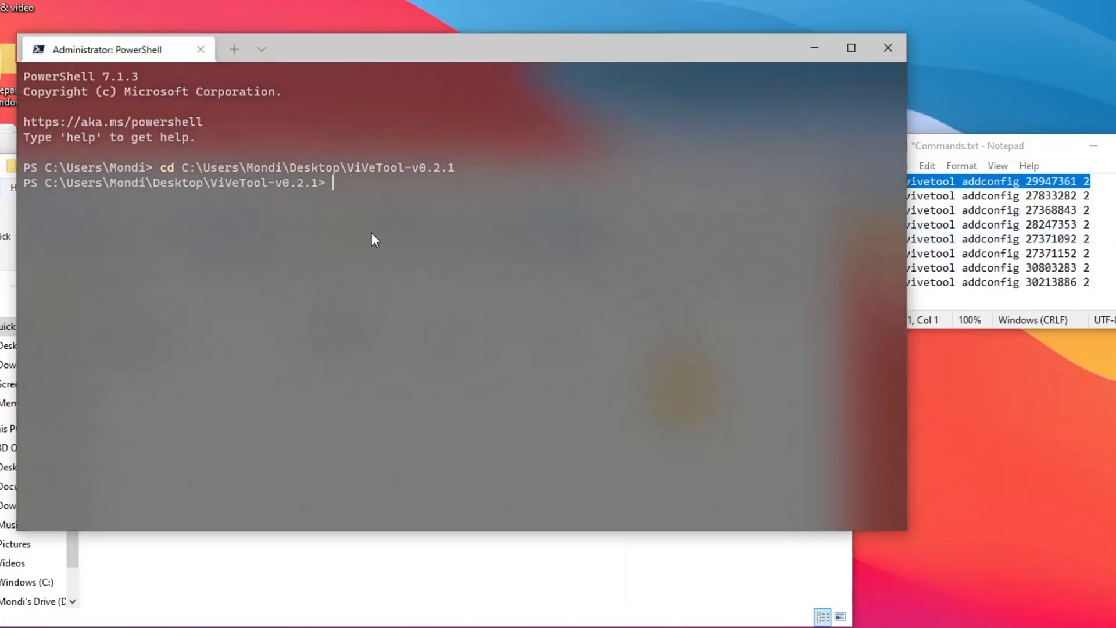
text(.\vivetool addconfig 29947361 2)
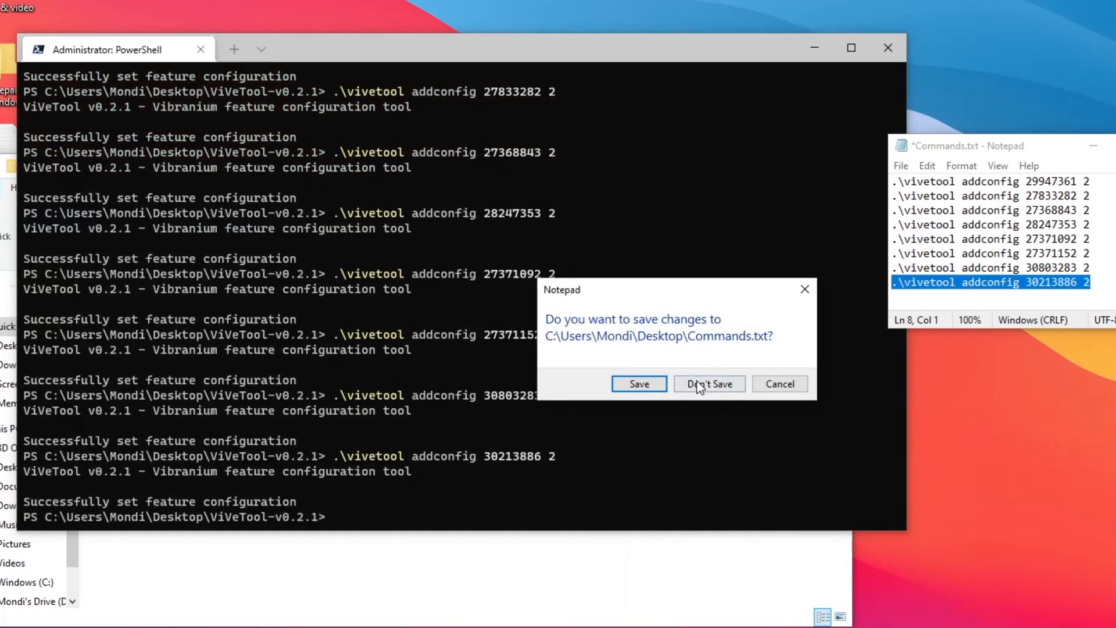
click(707, 384)
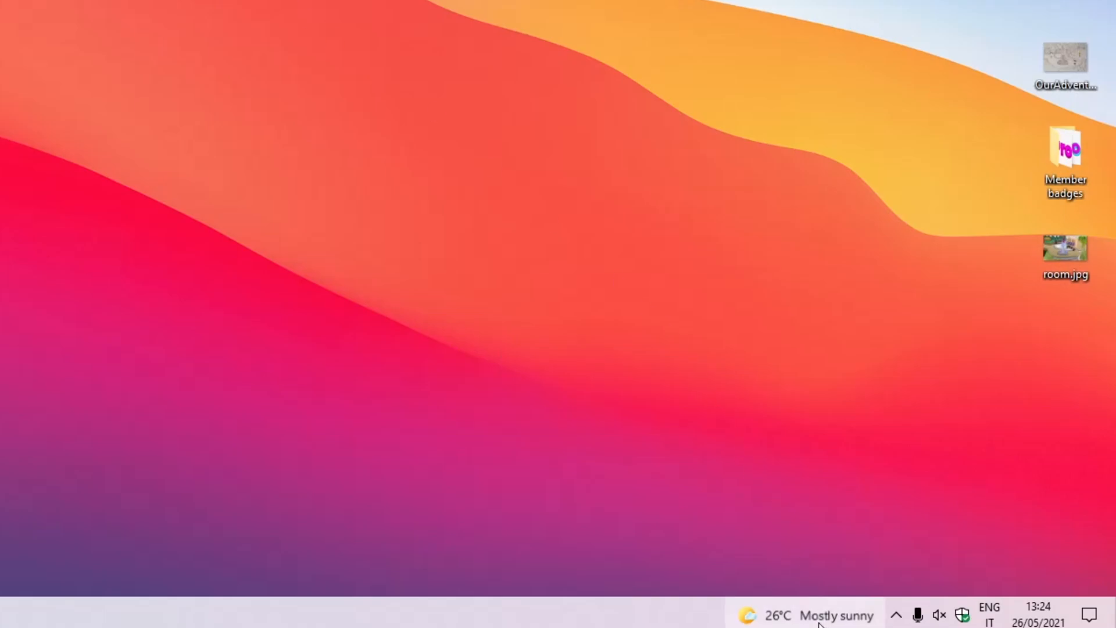
mouse_move(399, 571)
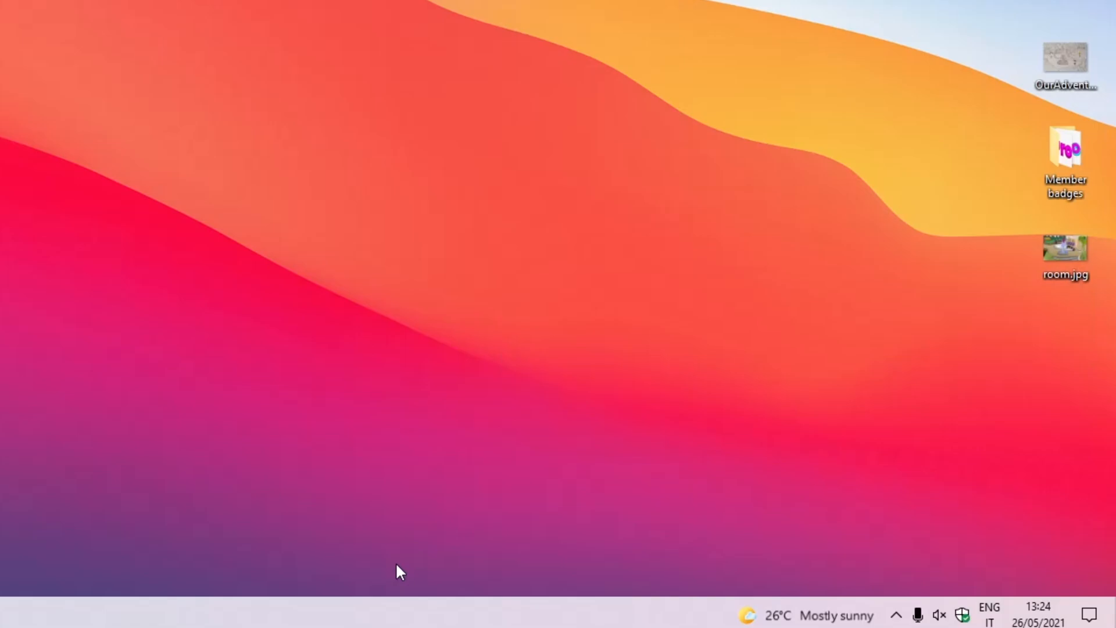
mouse_move(552, 619)
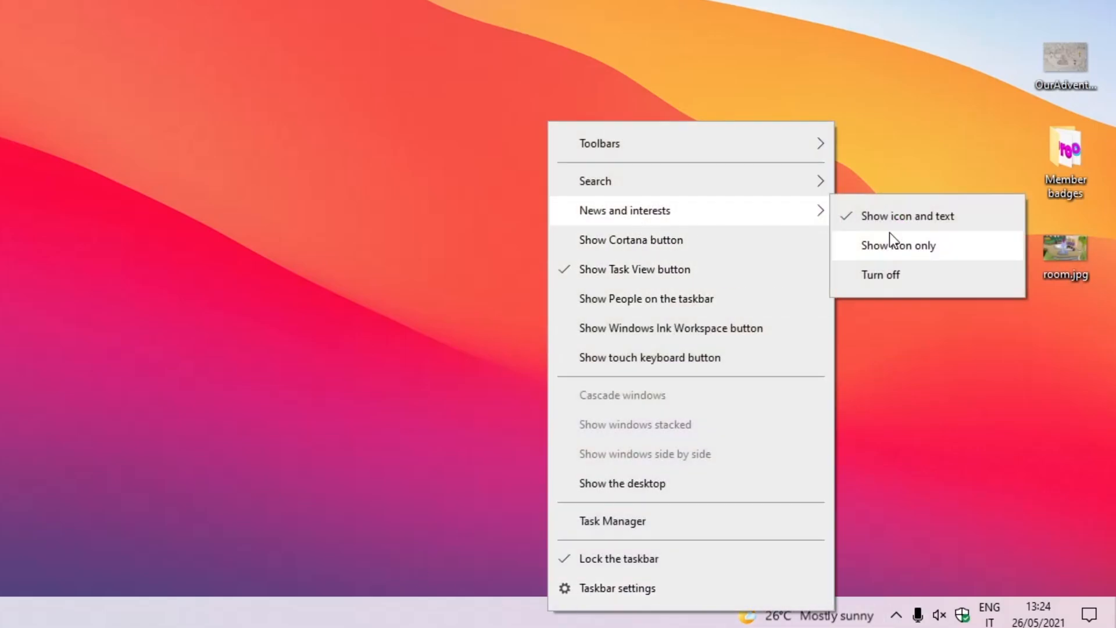
Step: Set News and interests to 'Show icon only', leaving just the weather icon
click(899, 245)
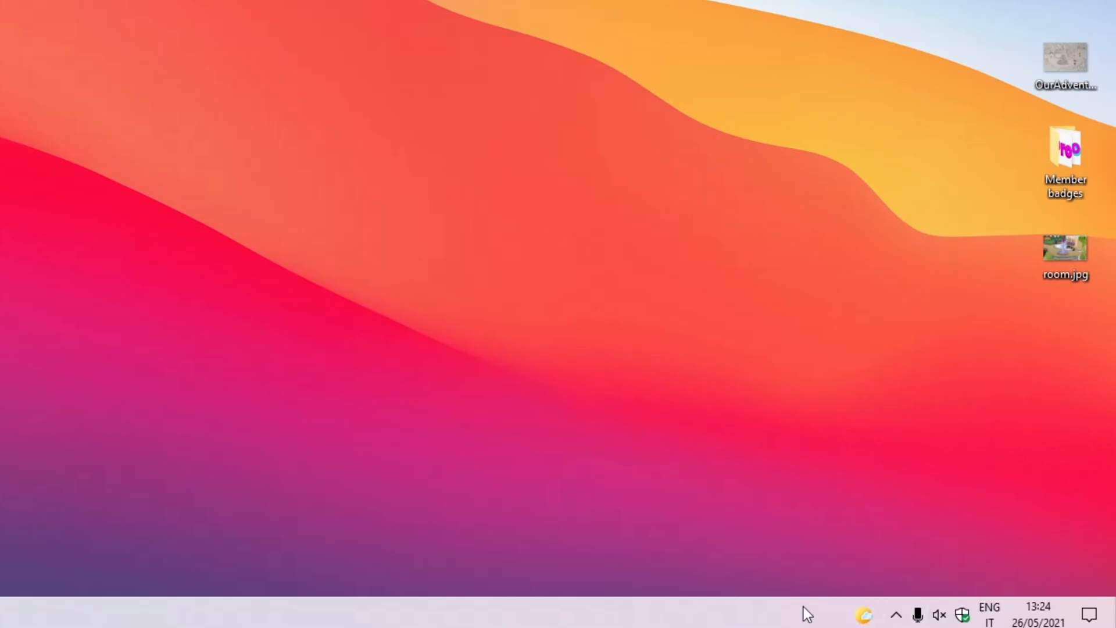
mouse_move(888, 617)
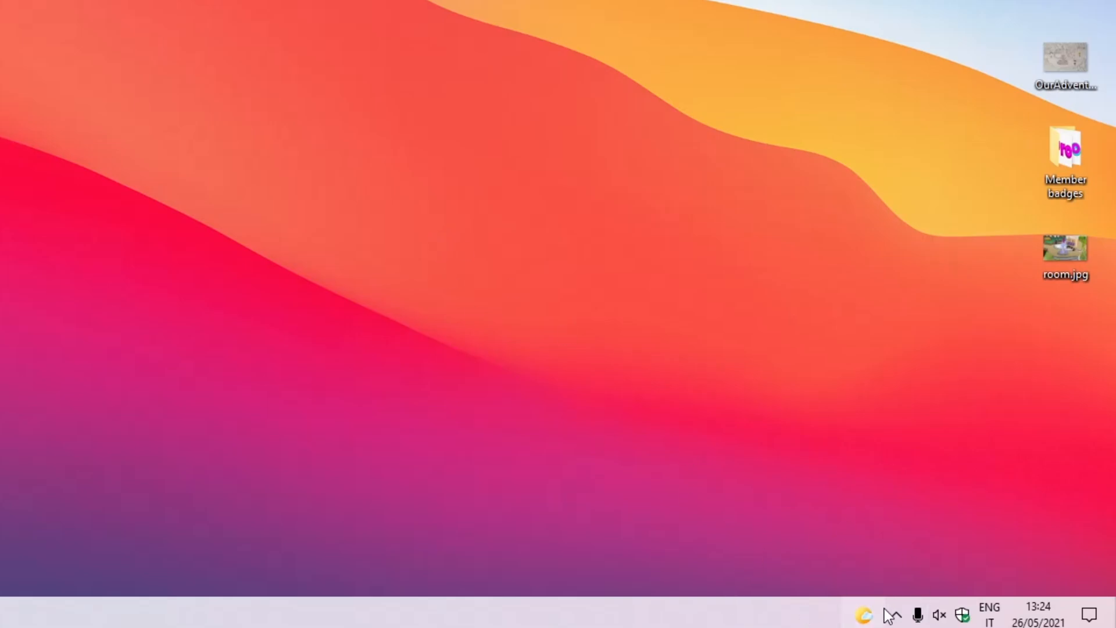